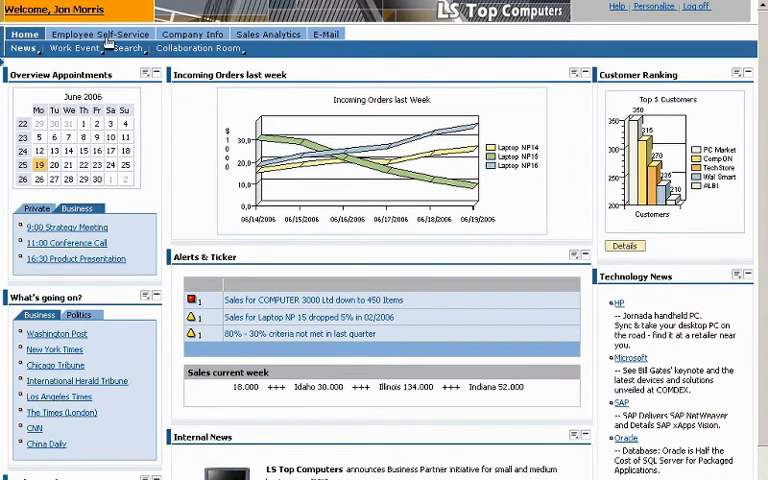
- Open a new Vacation leave request from the Employee Self-Service Working Time links
left_click(99, 36)
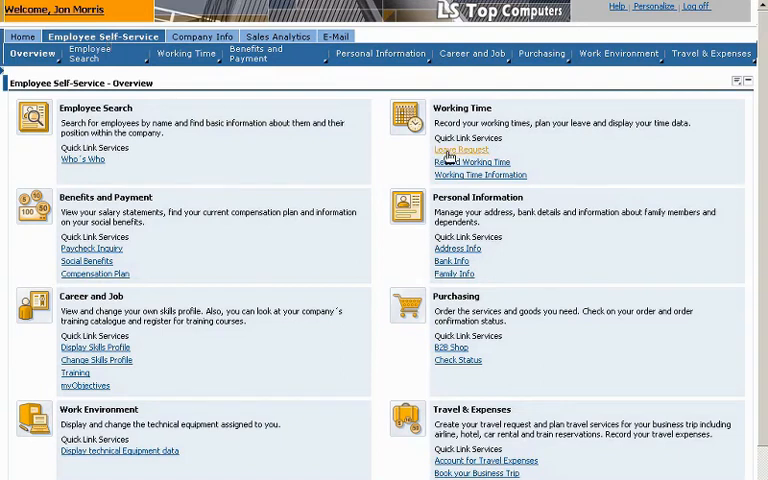
left_click(459, 149)
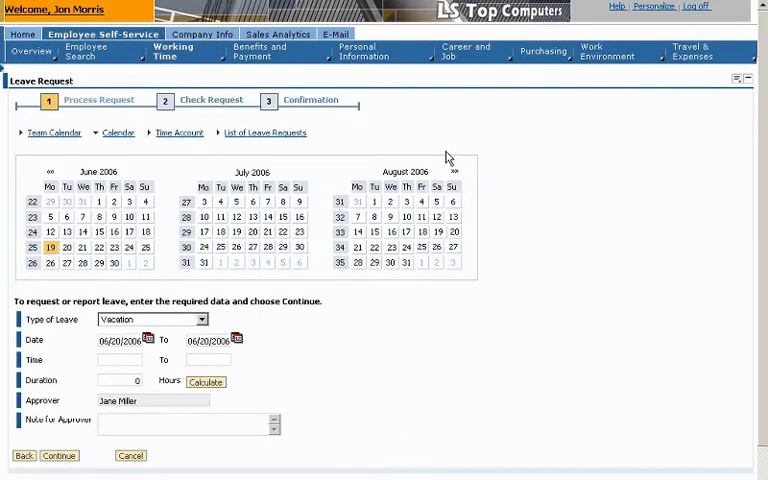
mouse_move(178, 133)
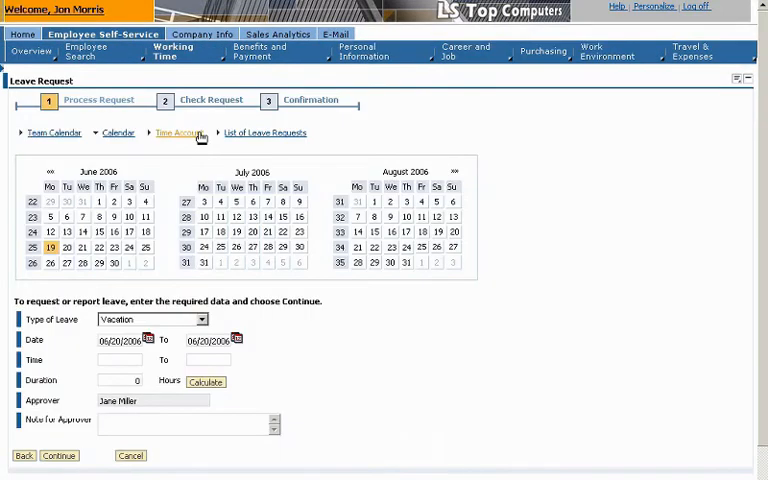
left_click(177, 132)
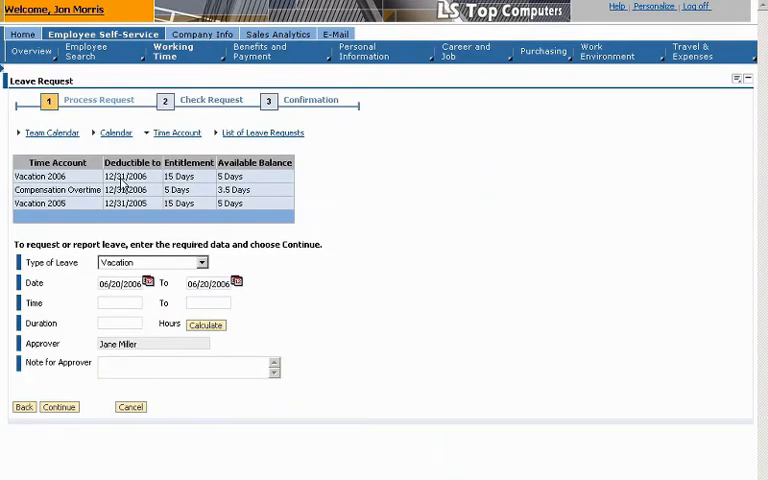
mouse_move(267, 186)
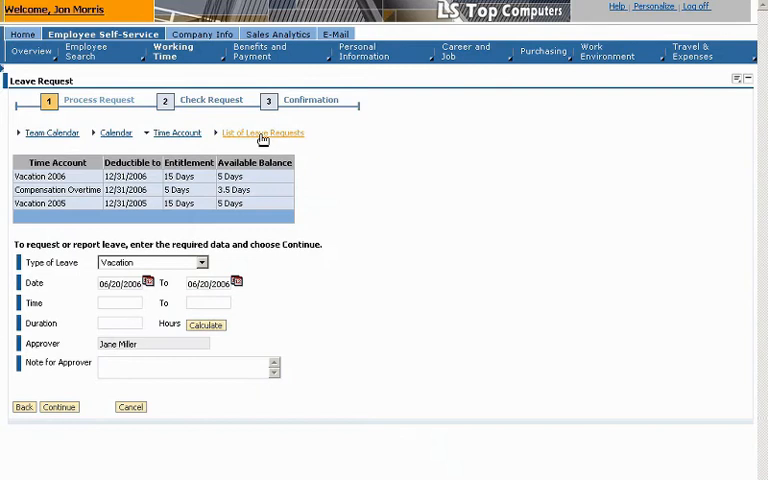
left_click(261, 132)
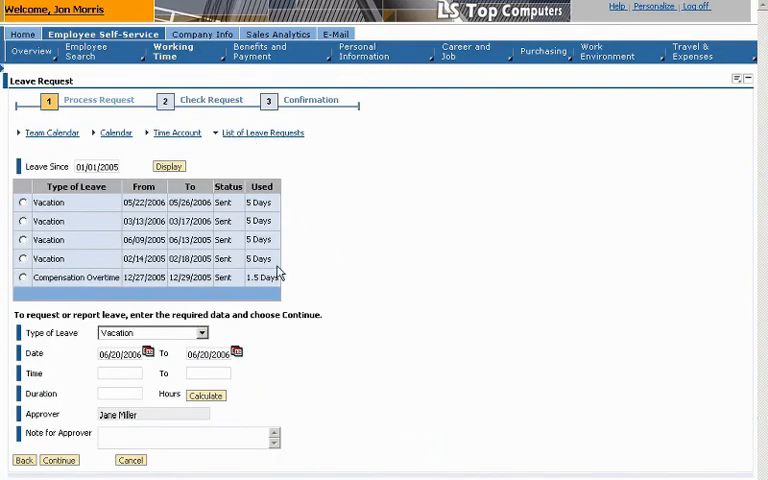
left_click(116, 132)
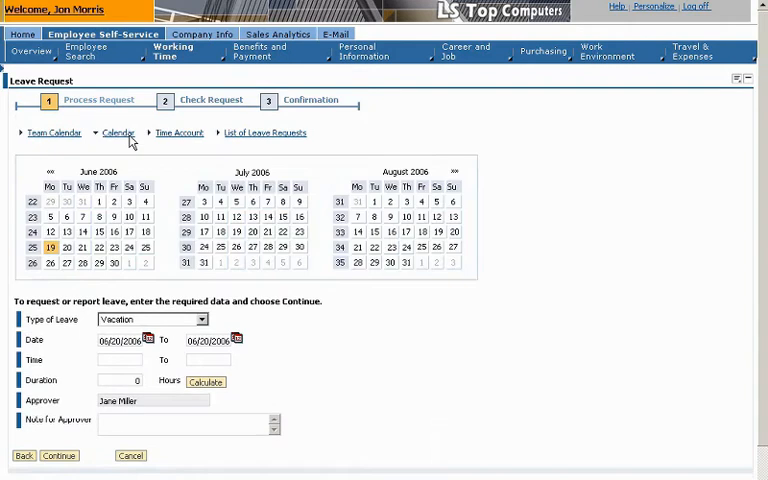
mouse_move(157, 209)
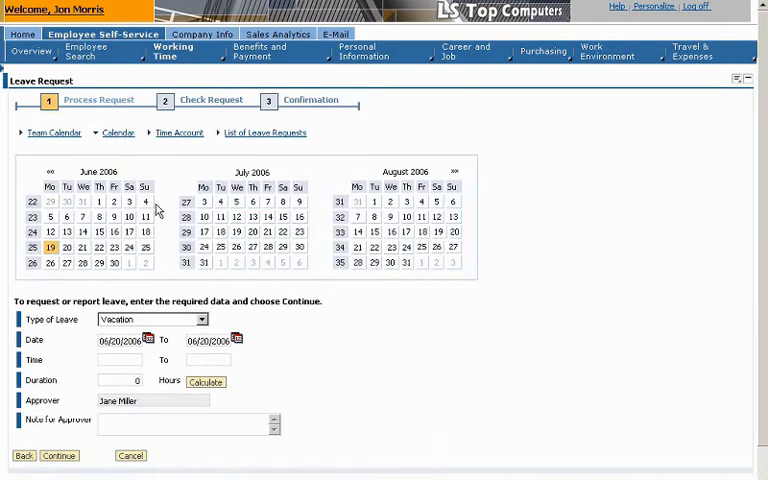
left_click(201, 319)
type("I don't have anything going on this week.")
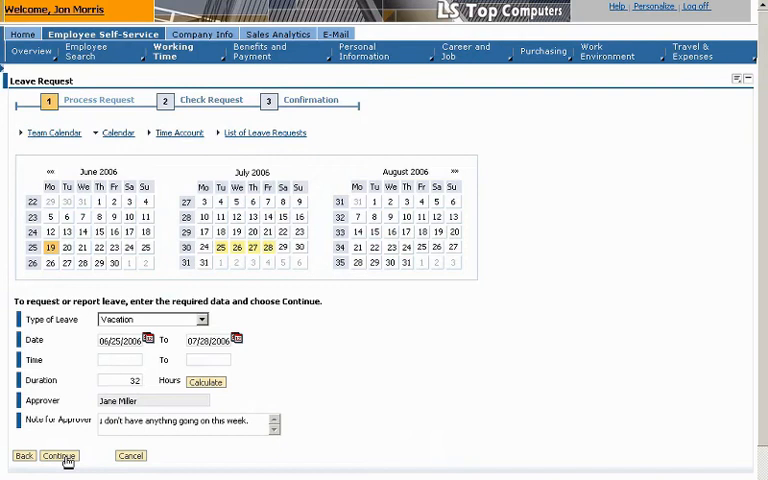
- Continue the filled July 25–28 vacation request to the Check Request review step
left_click(58, 455)
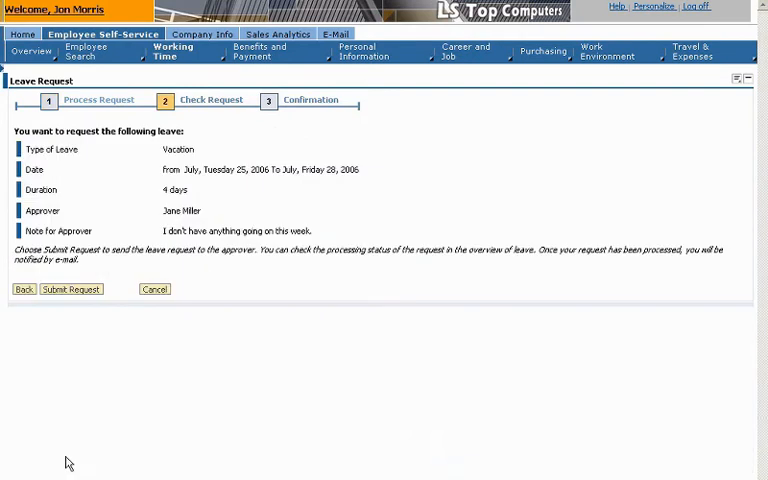
mouse_move(78, 297)
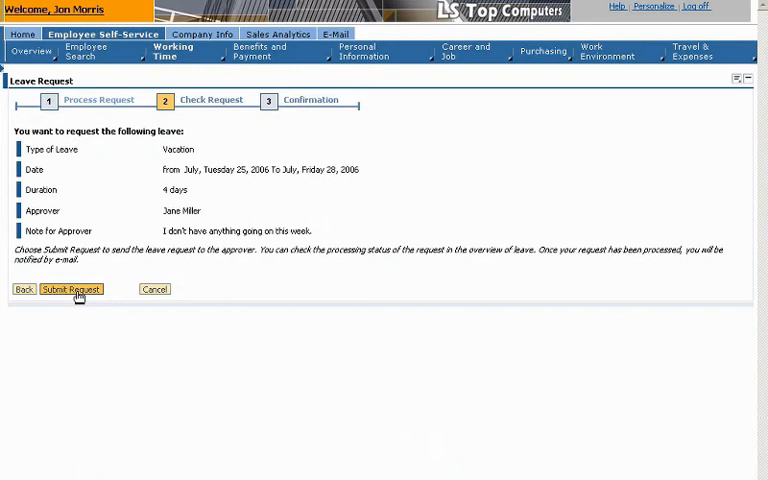
left_click(71, 289)
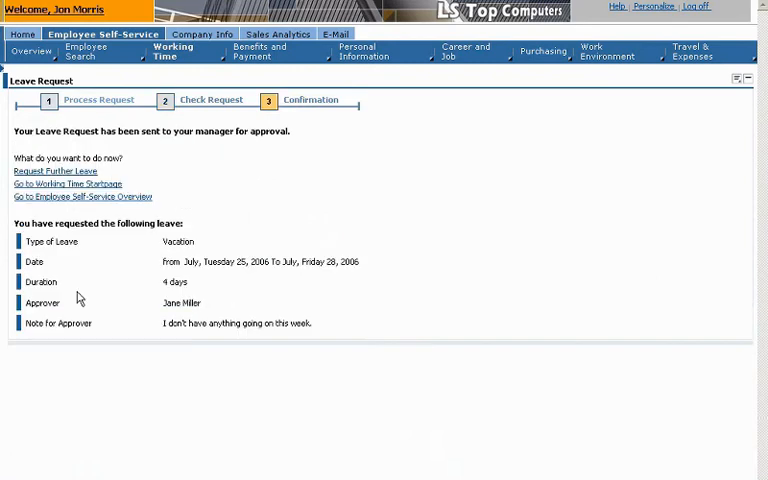
mouse_move(237, 150)
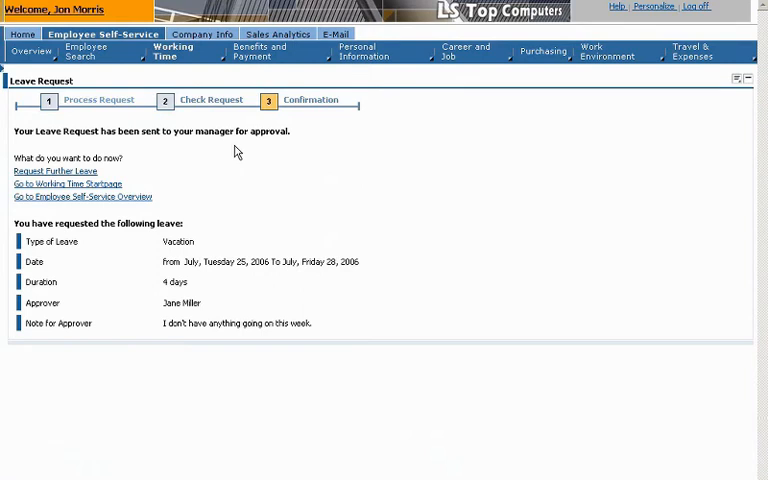
left_click(54, 170)
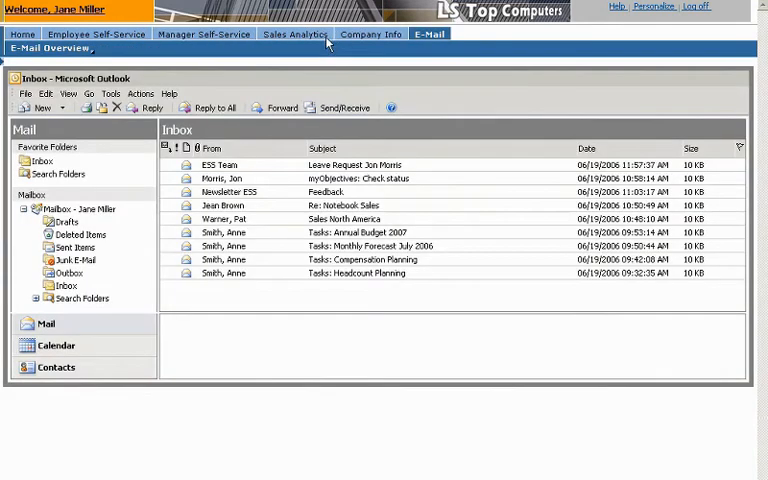
left_click(220, 165)
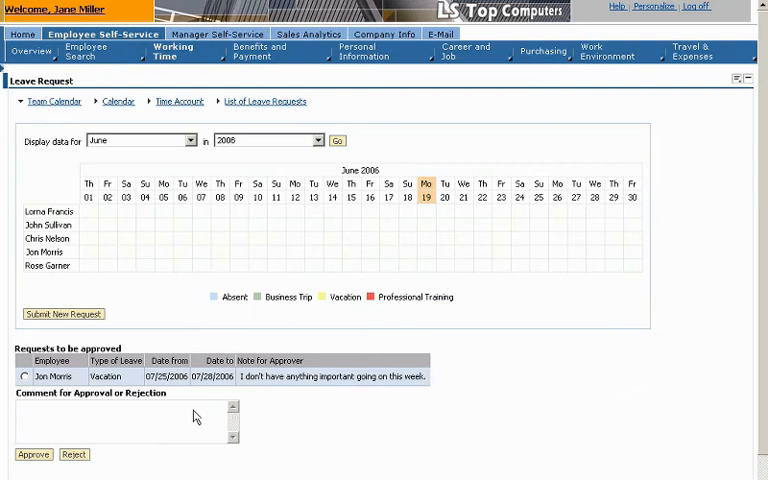
mouse_move(177, 341)
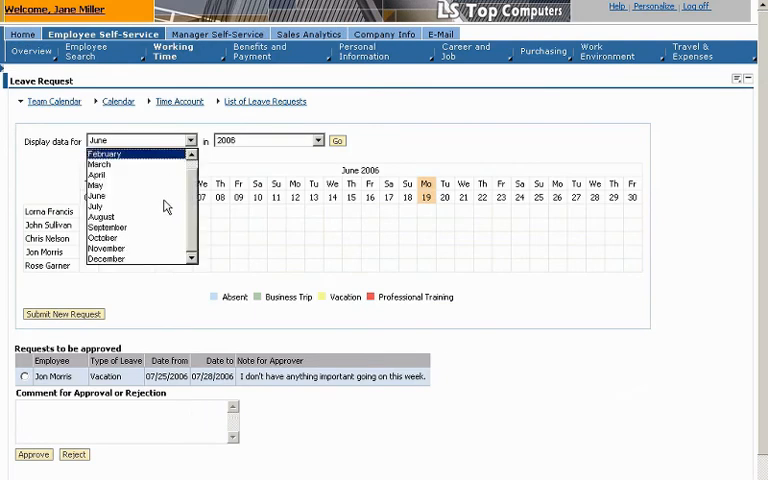
left_click(96, 207)
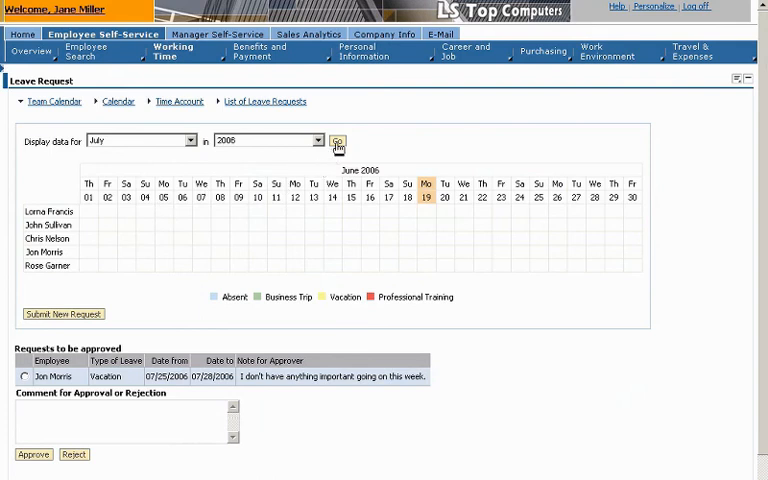
left_click(337, 140)
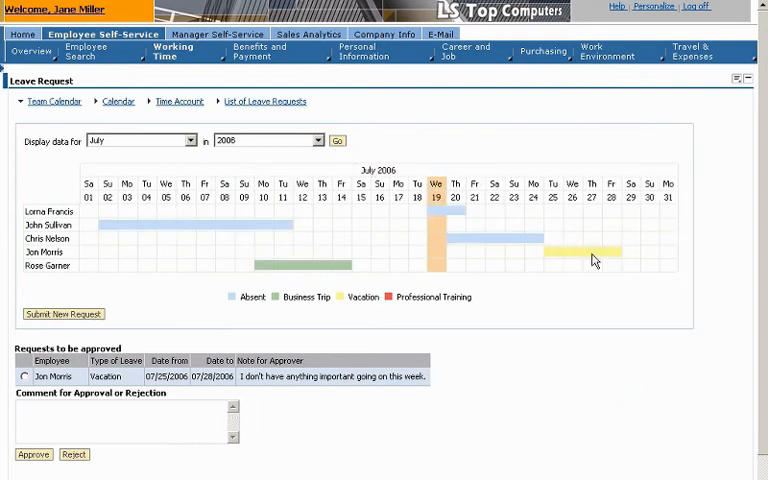
mouse_move(419, 303)
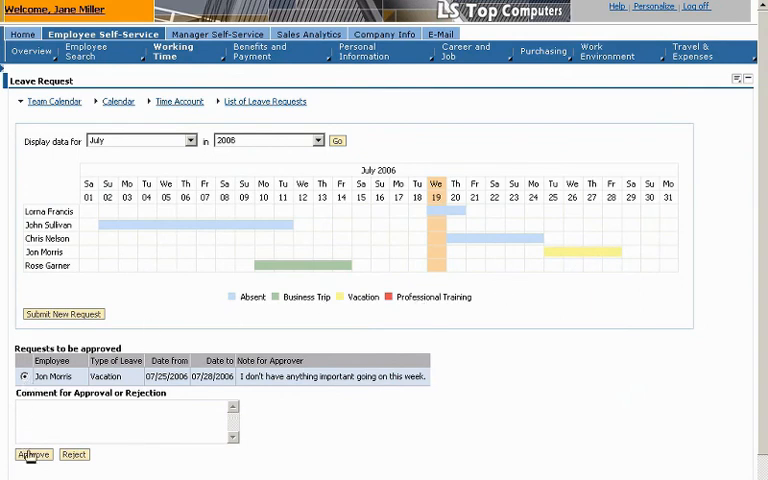
left_click(33, 455)
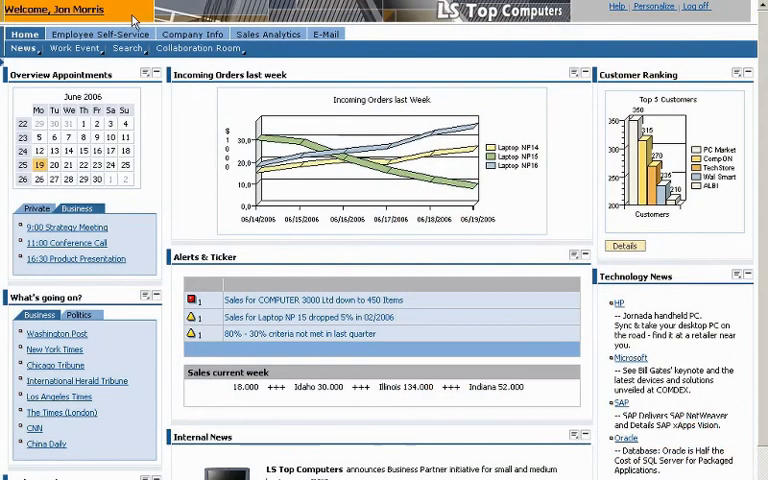
left_click(326, 33)
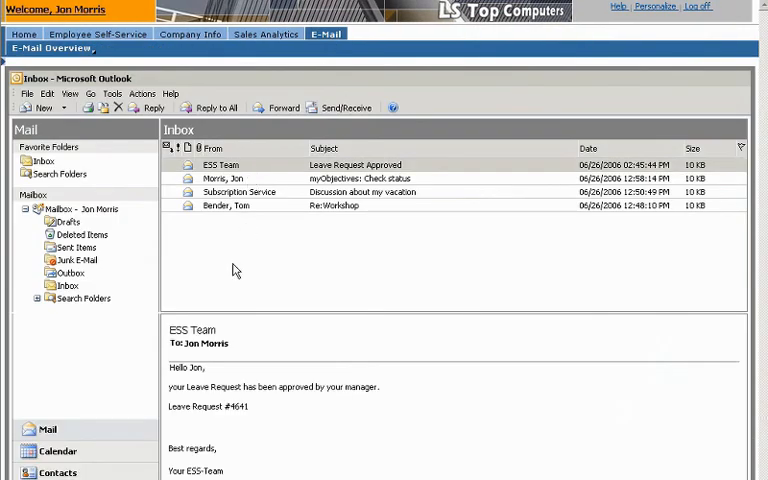
mouse_move(288, 401)
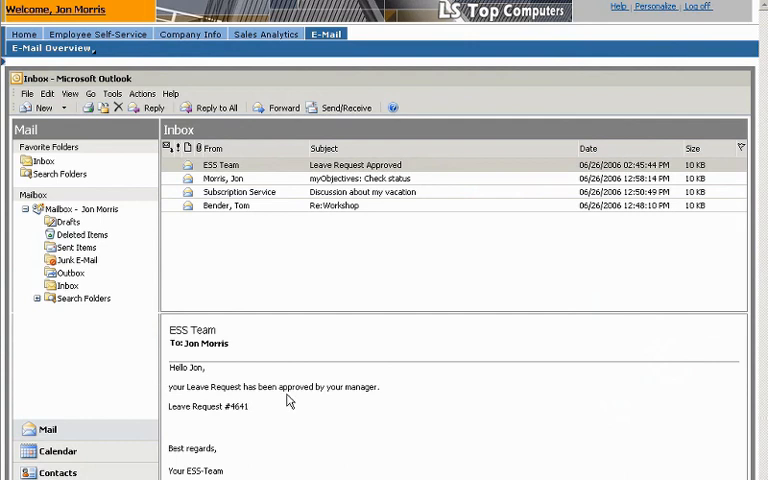